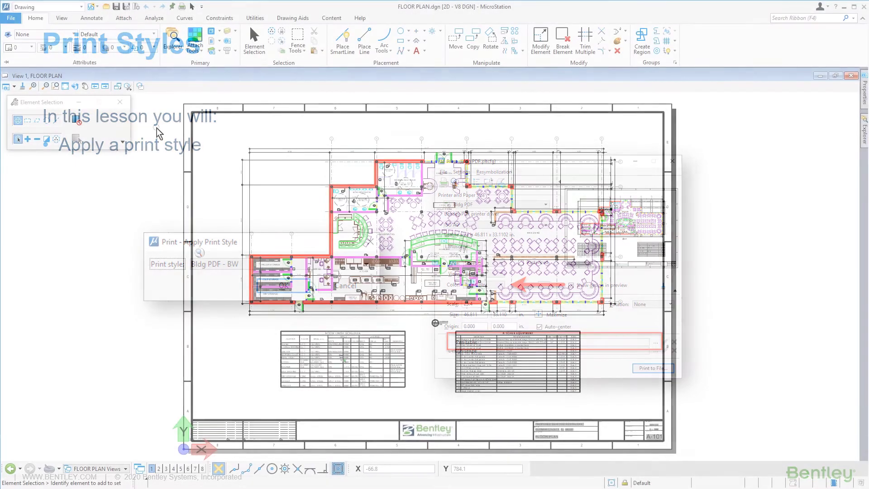
# Step: Bring up the Print dialog for the floor plan sheet with the Bldg PDF configuration
pyautogui.click(344, 285)
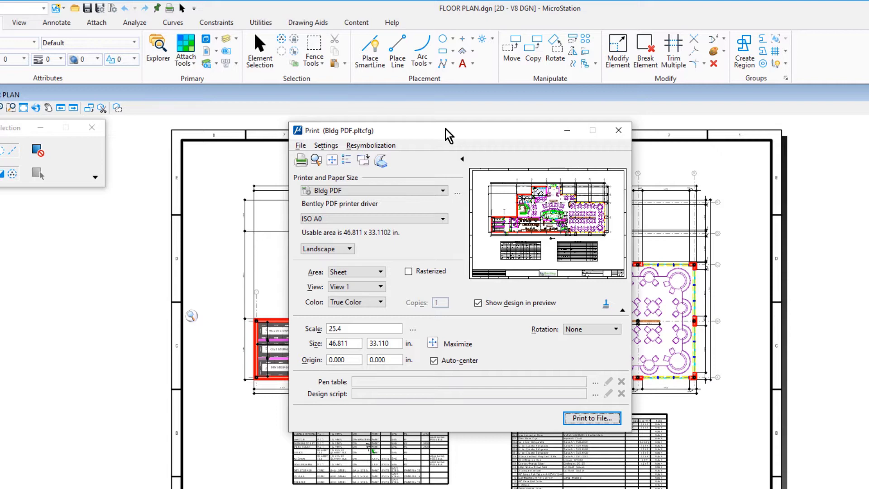
# Step: Apply the saved Bldg PDF - BW print style to the floor plan print
pyautogui.click(379, 303)
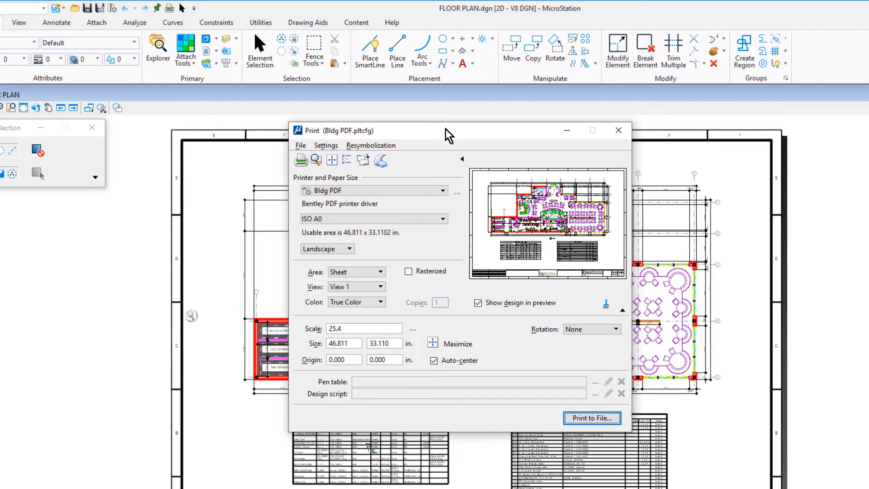
pyautogui.moveTo(381, 159)
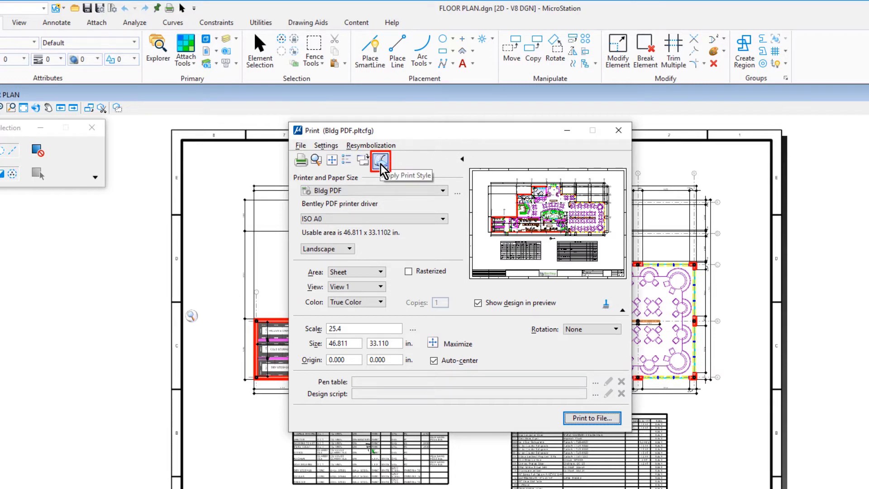
pyautogui.click(381, 160)
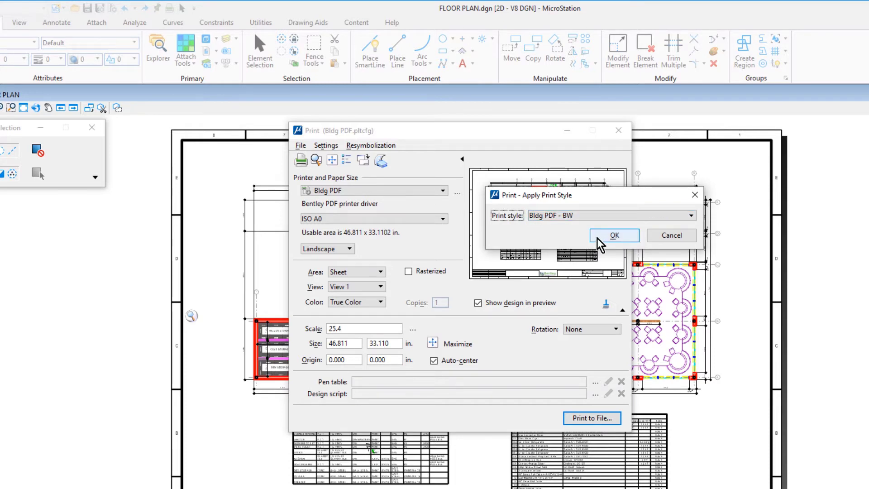
pyautogui.click(614, 236)
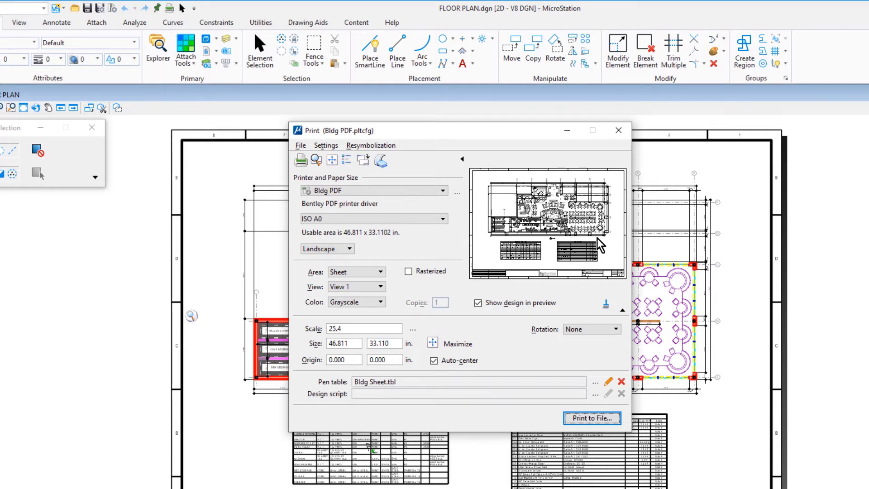
pyautogui.moveTo(535, 164)
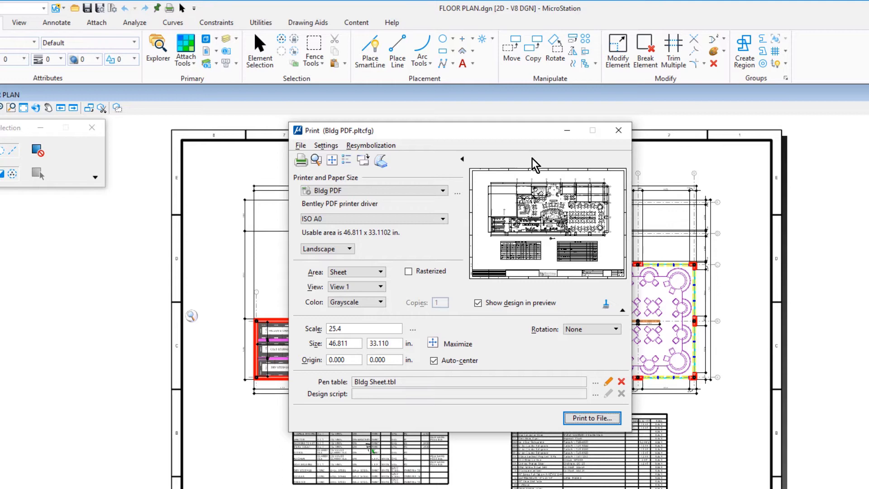
pyautogui.moveTo(528, 159)
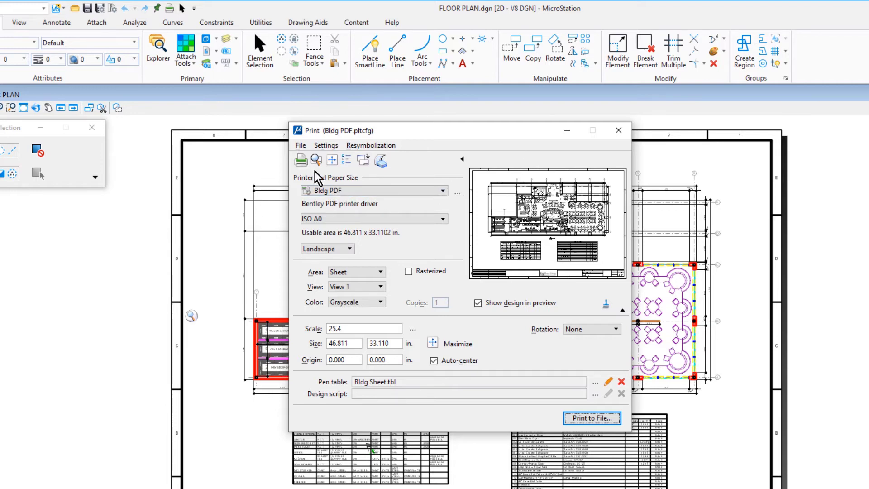
# Step: Send the grayscale sheet to print as a file in the workset's out folder
pyautogui.click(591, 416)
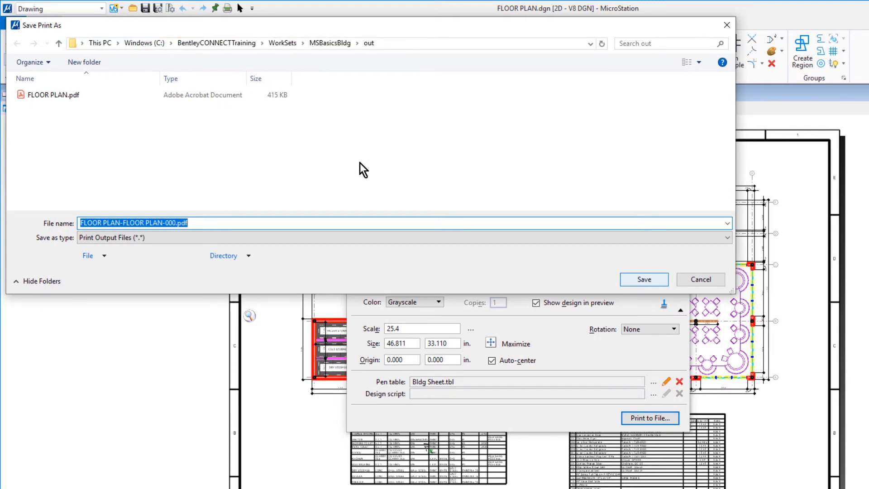
# Step: Save the print as 'FLOOR PLAN - BW' PDF, which opens in Adobe Acrobat
pyautogui.write('FLOOR PLAN - B')
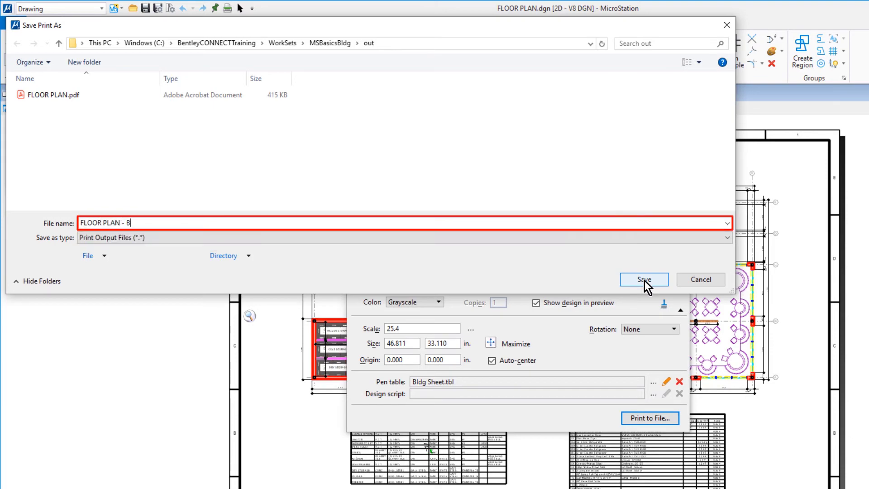
pyautogui.write('W')
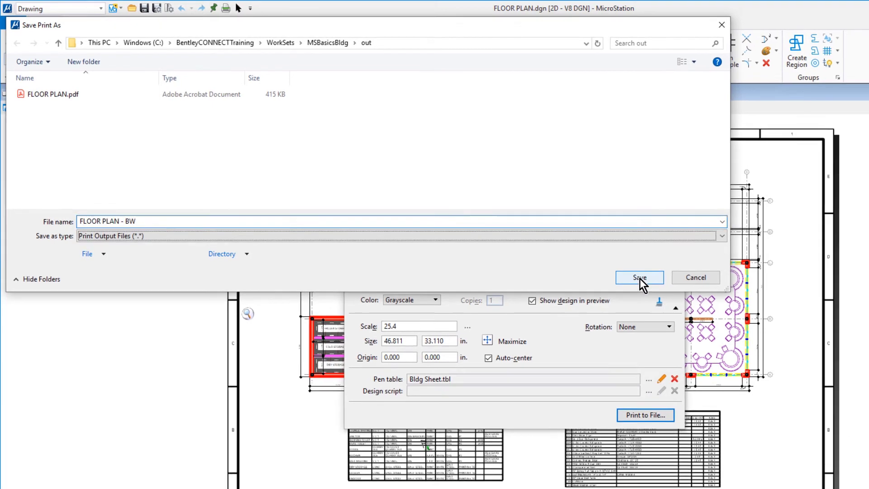
pyautogui.click(639, 278)
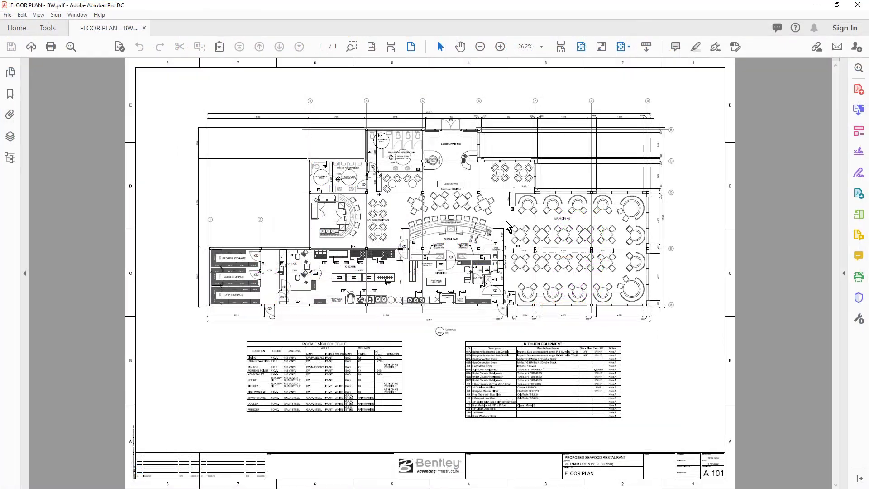